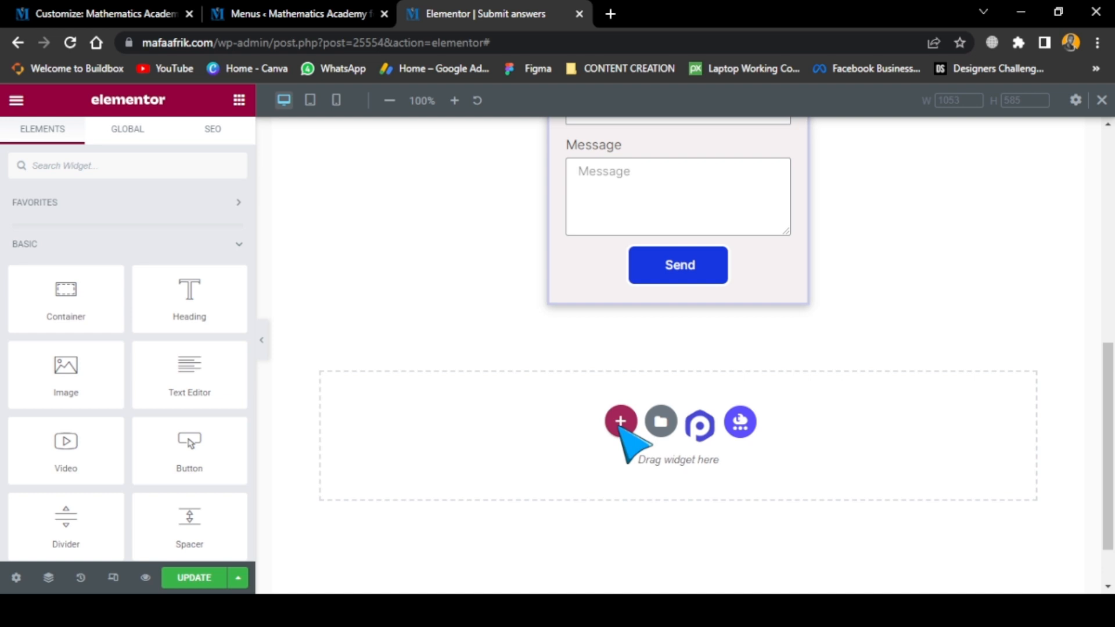
Step: Add a narrow-wide-narrow three-column section in the drop area below the contact form
left_click(619, 421)
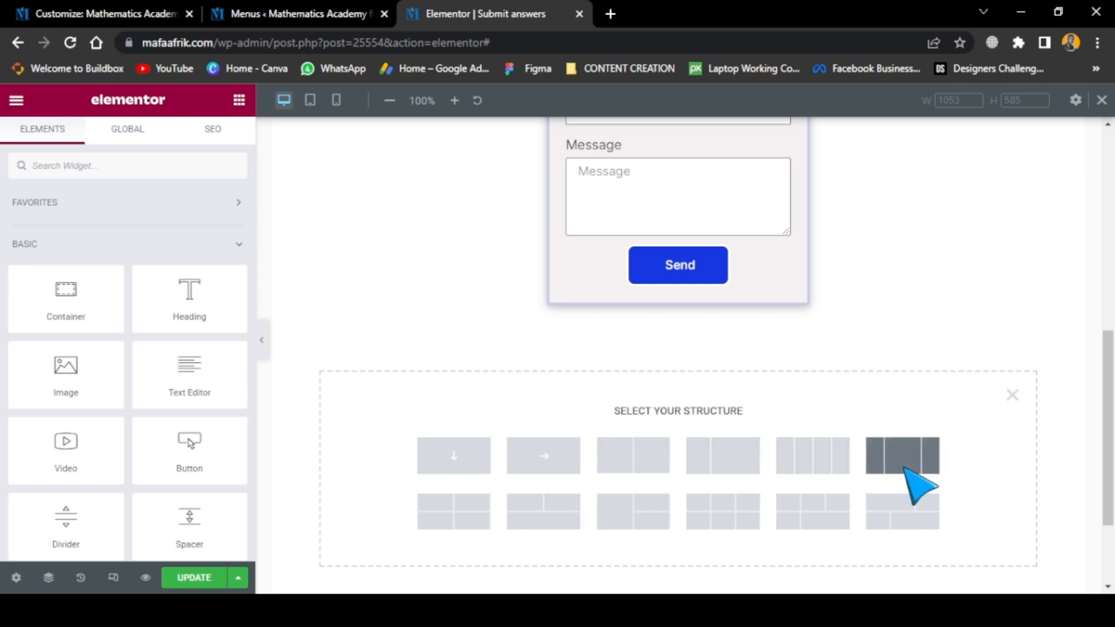
left_click(902, 455)
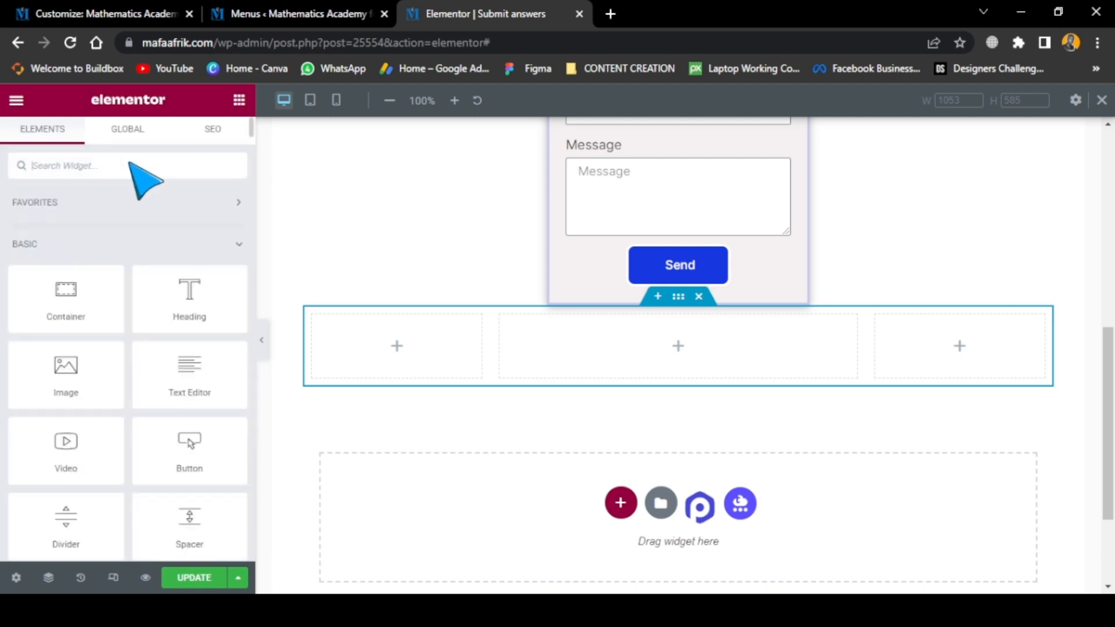
Step: Search the widget panel for 'pay' to place the PayPal Button in the left column
type("p")
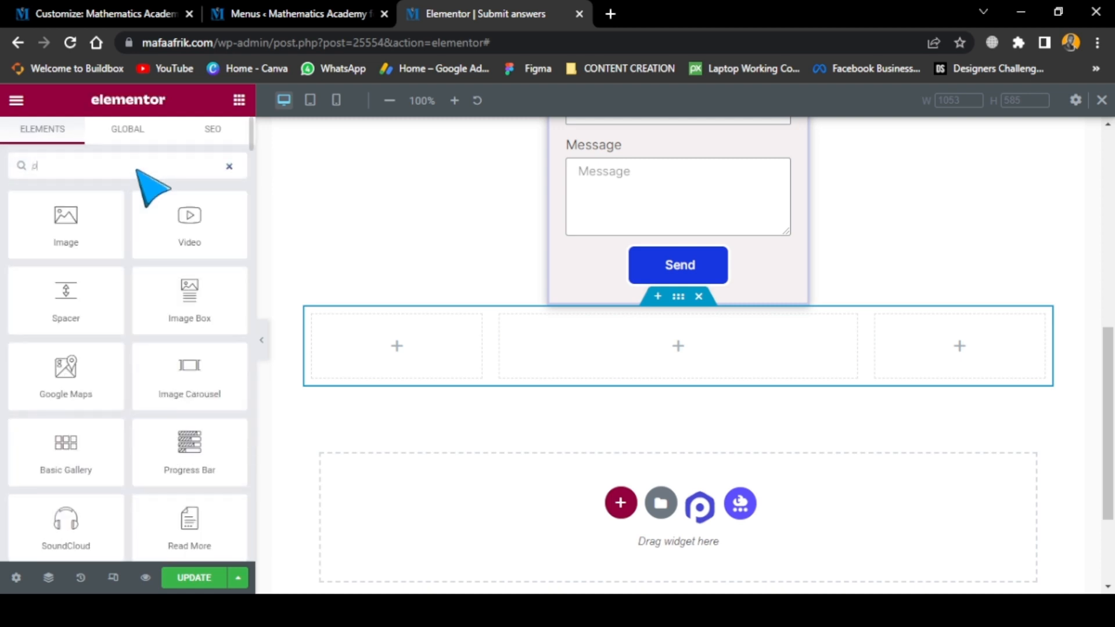
type("ay")
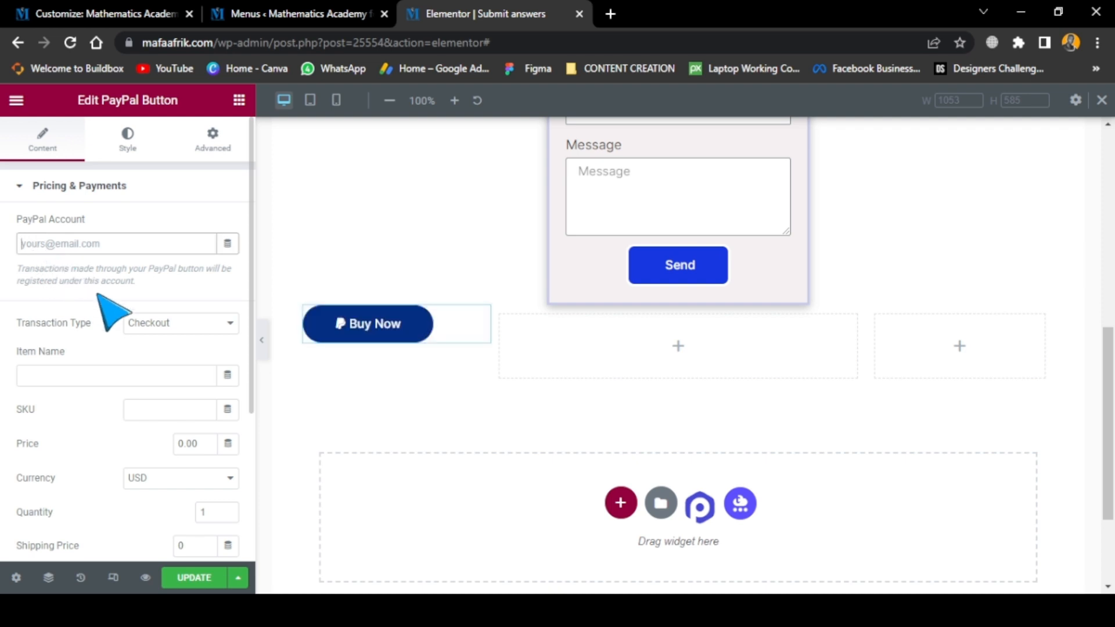
Step: Scroll the PayPal Pricing & Payments settings and return to the Elements panel
scroll("down", 3)
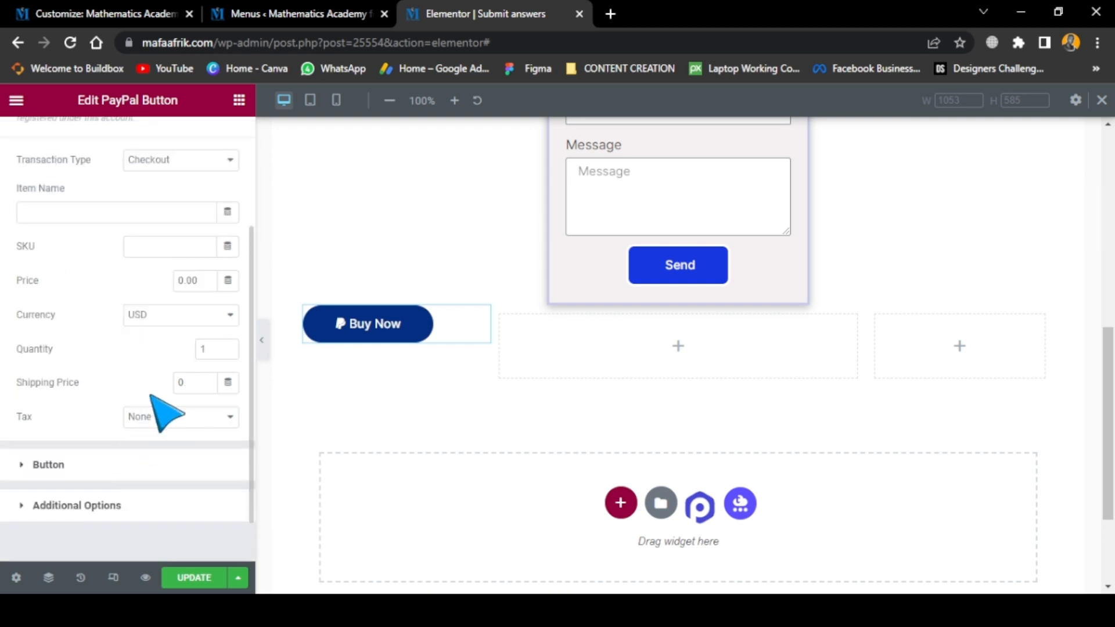
mouse_move(152, 390)
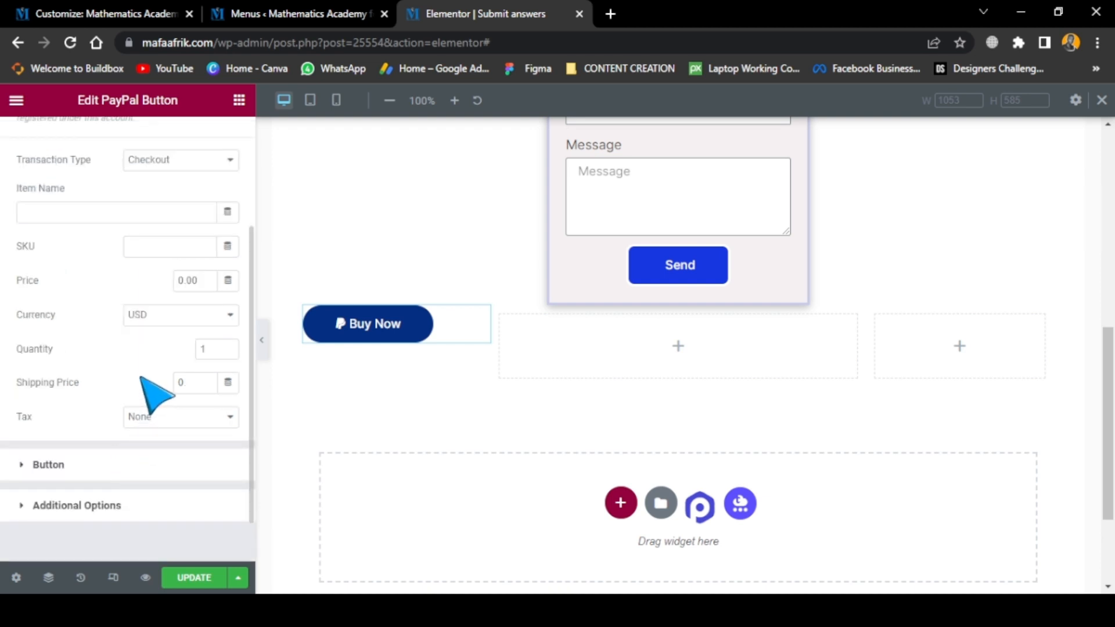
left_click(368, 323)
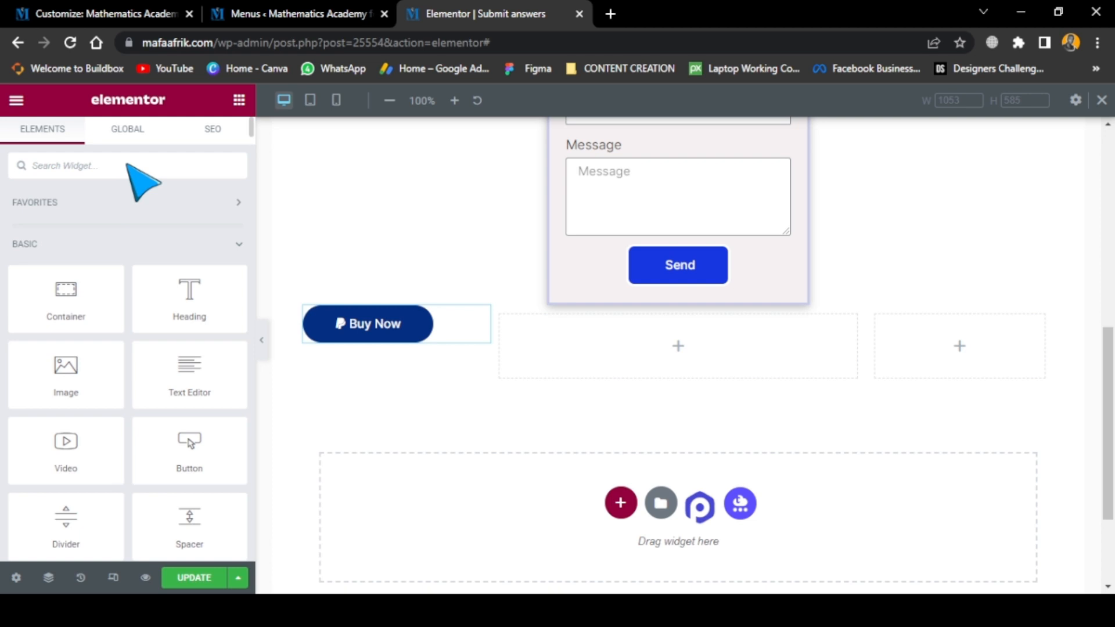
Step: Search 'pay' and drop the Stripe Button widget into the middle column
type("pay")
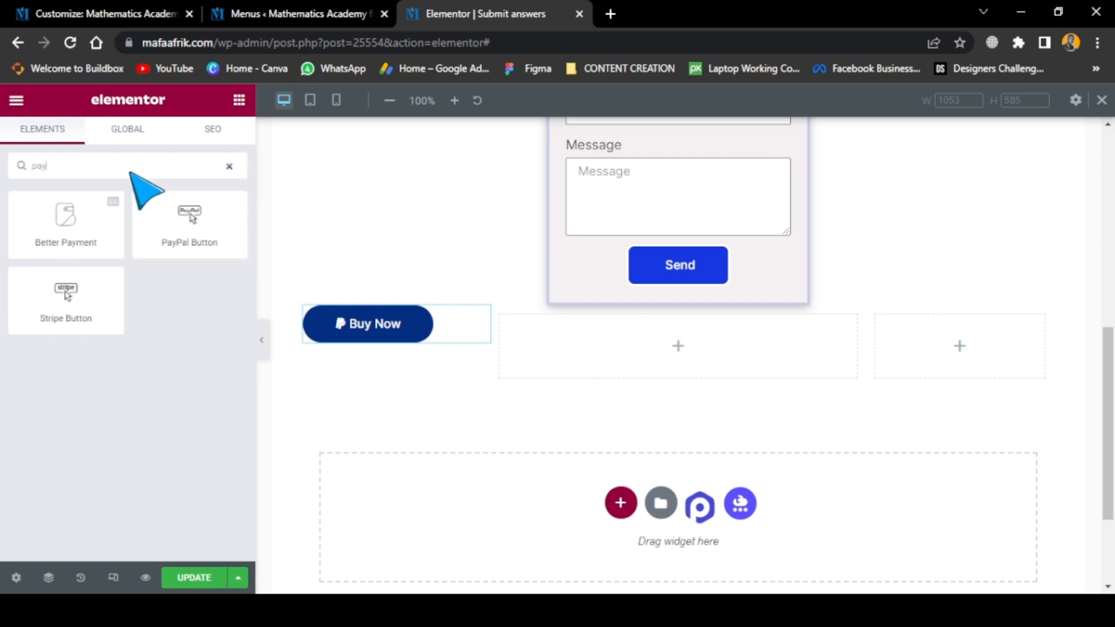
left_click_drag(66, 294, 677, 346)
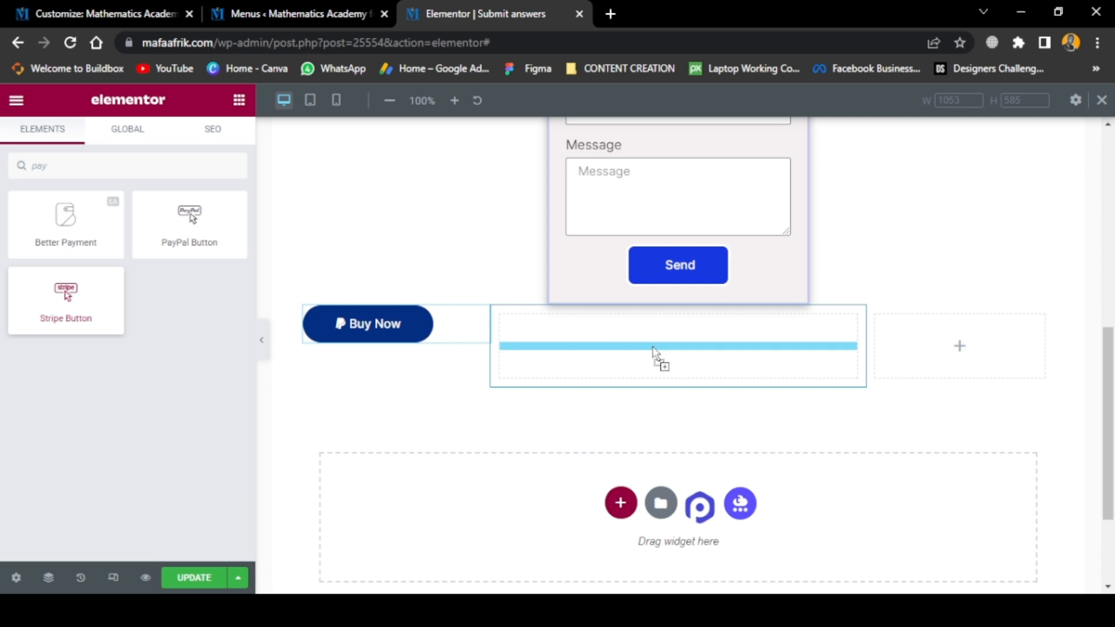
left_click_drag(66, 299, 677, 346)
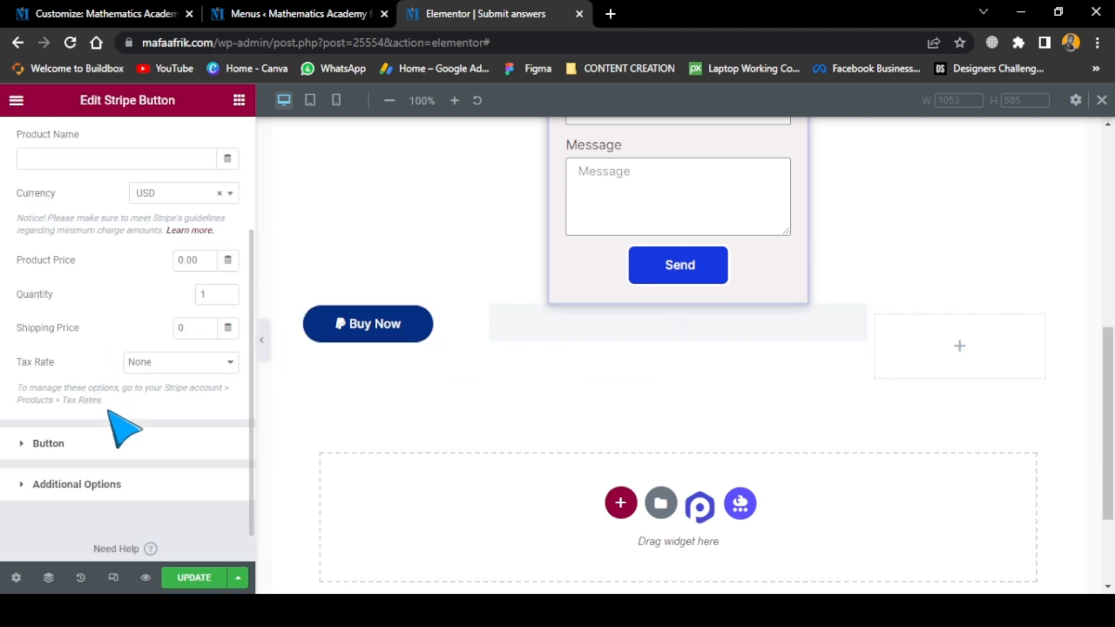
mouse_move(178, 395)
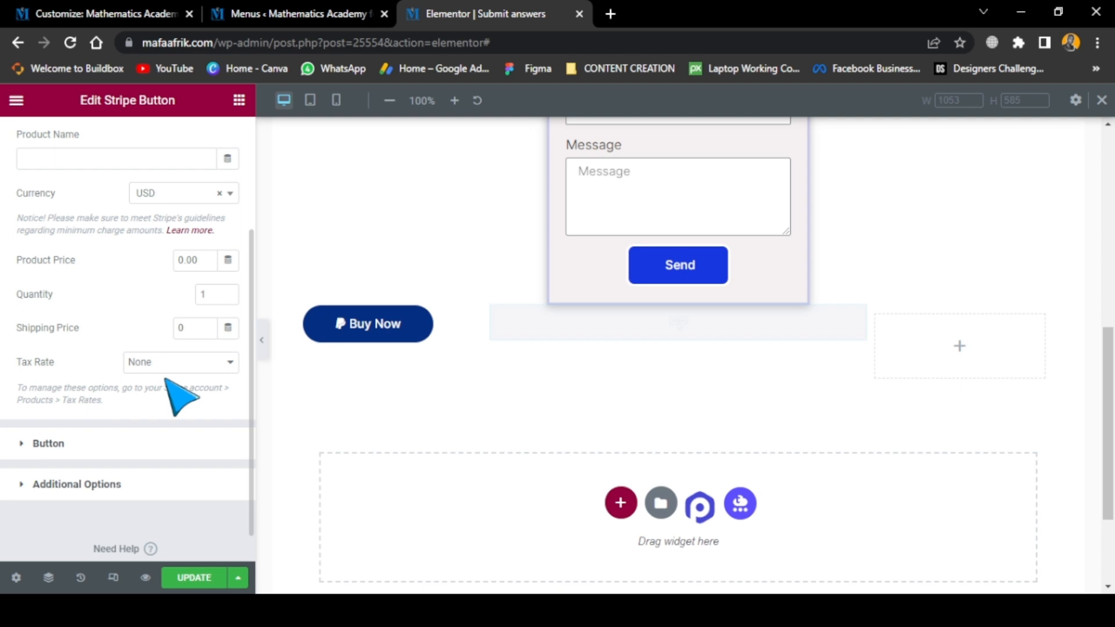
mouse_move(192, 213)
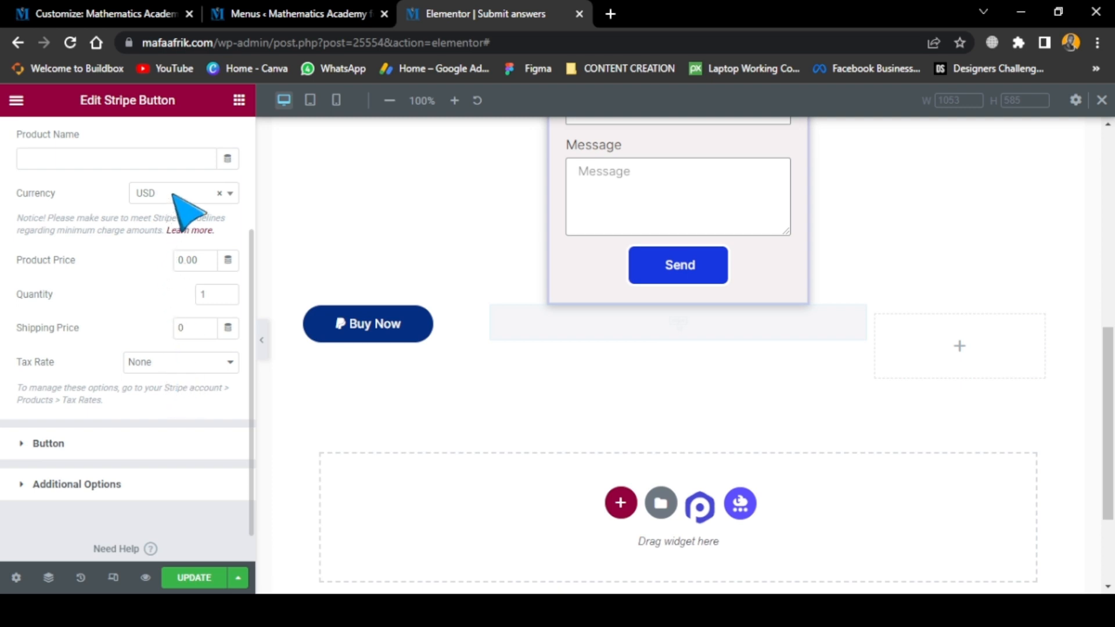
mouse_move(192, 387)
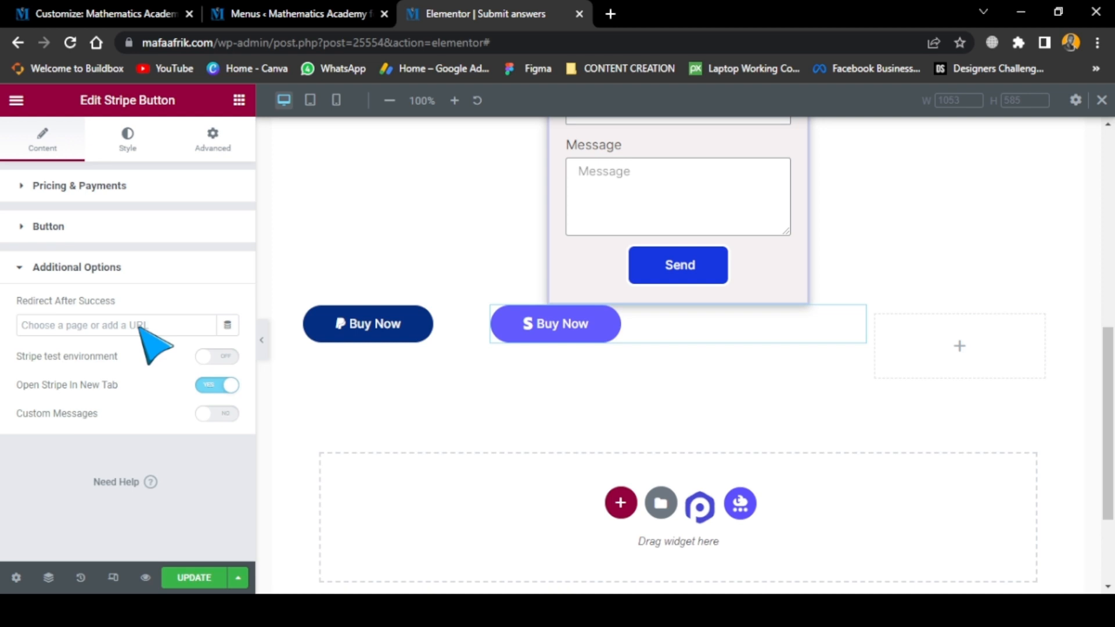
mouse_move(150, 362)
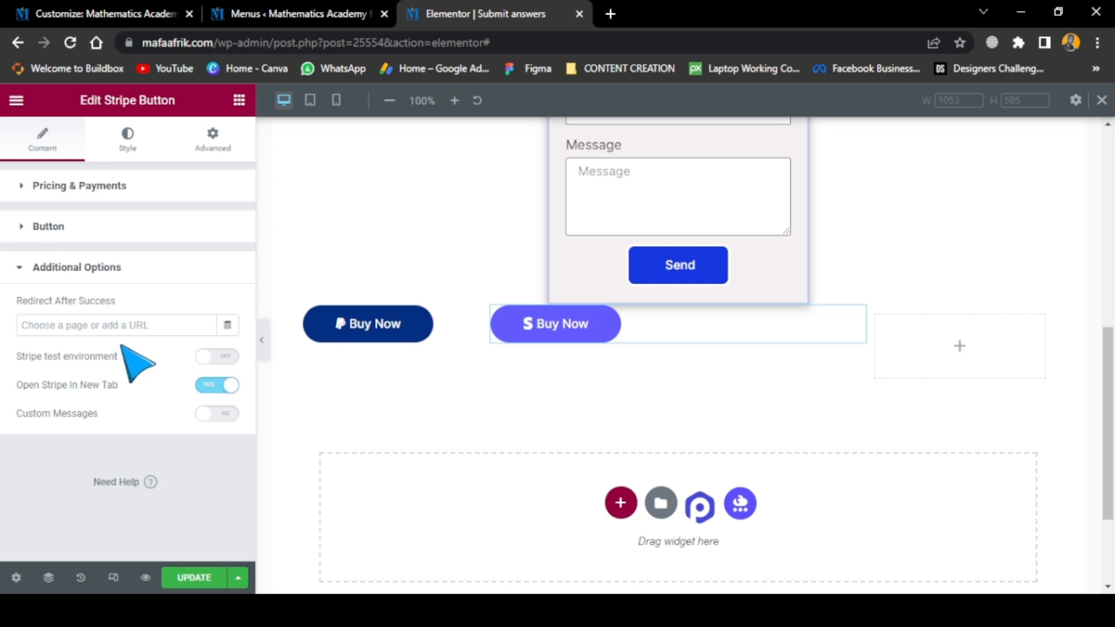
left_click(554, 323)
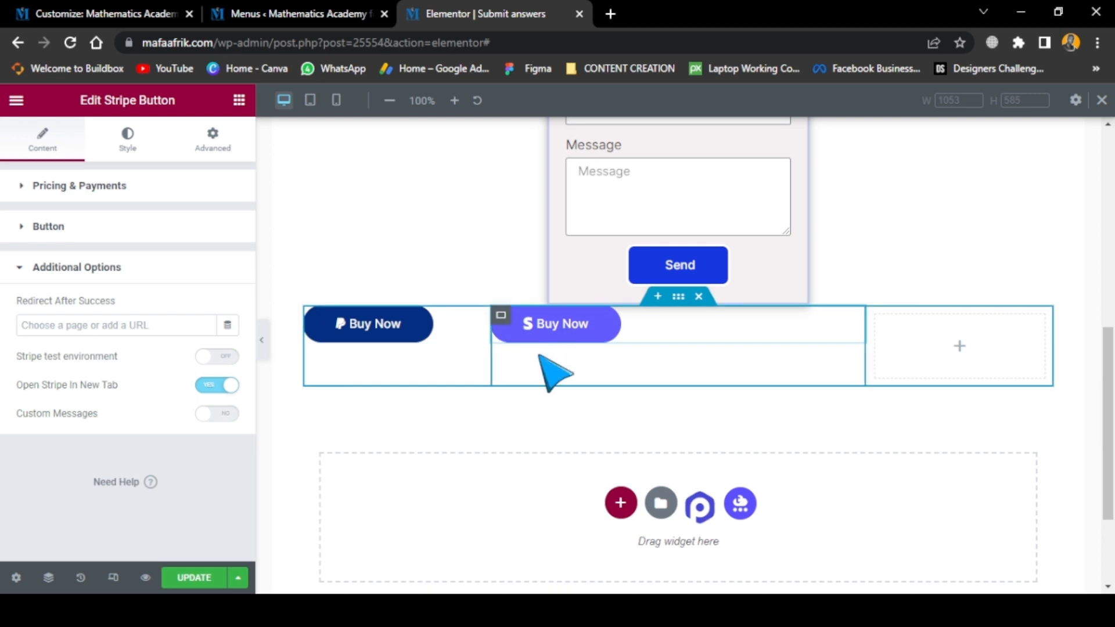